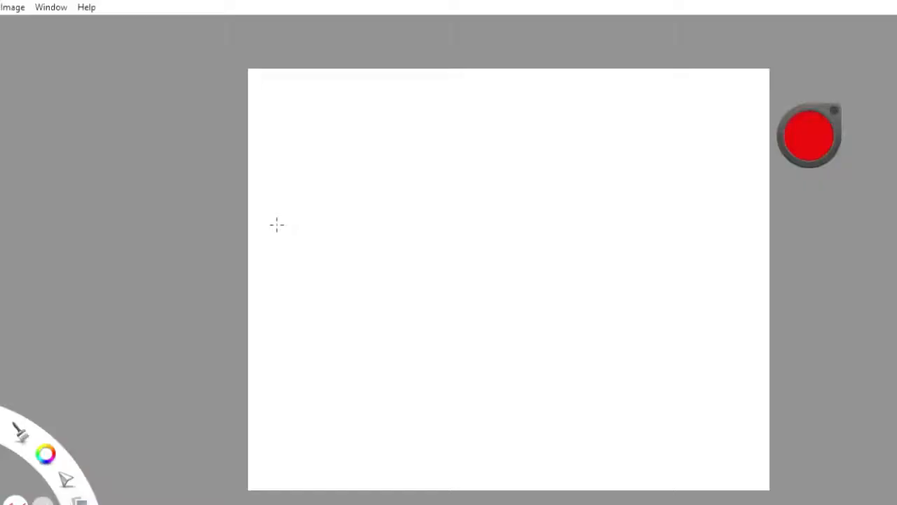
{"action": "mouse_move", "coordinate": [400, 260]}
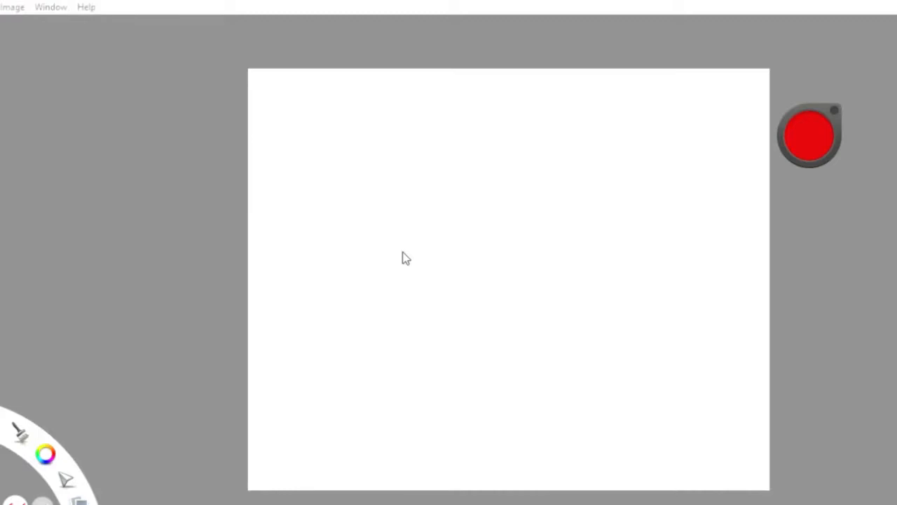
- Paint two overlapping wavy pale pink watercolor bands sweeping across the canvas
{"action": "left_click_drag", "start_coordinate": [252, 98], "coordinate": [764, 204]}
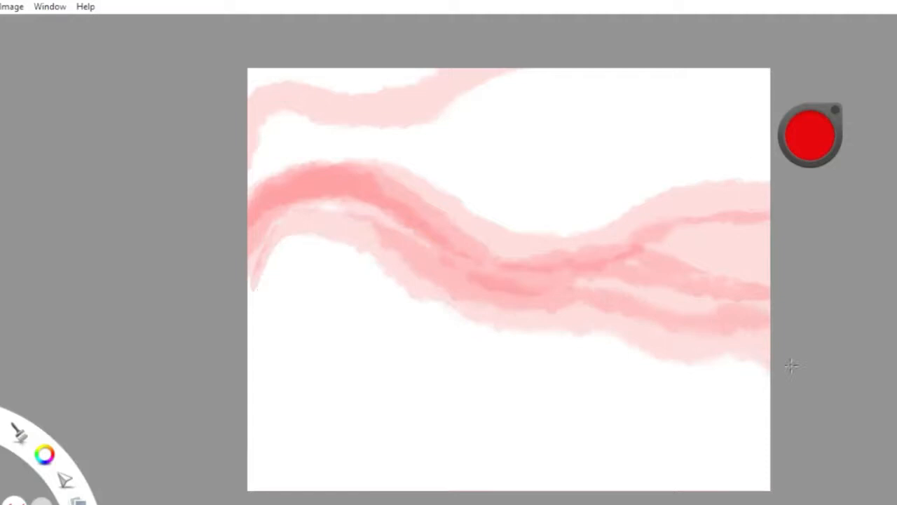
{"action": "left_click_drag", "start_coordinate": [792, 364], "coordinate": [270, 459]}
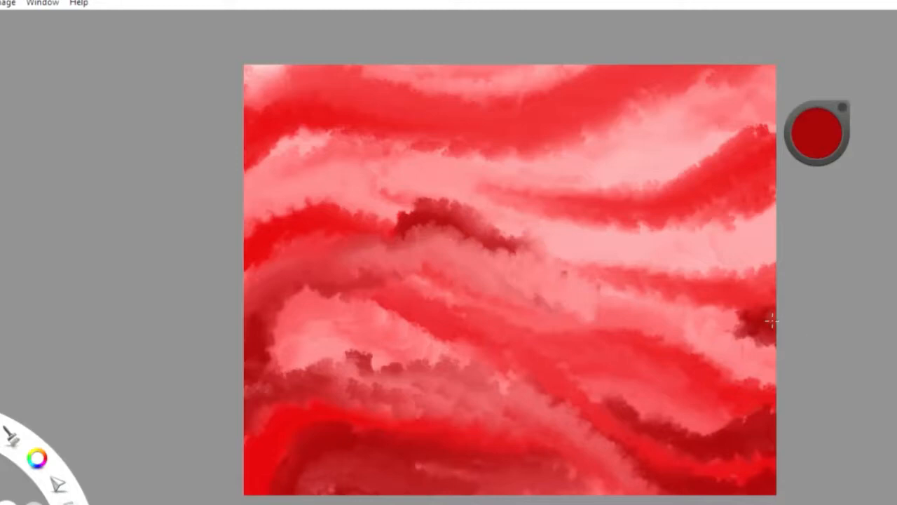
- Brush a deep crimson stroke over the upper wavy bands on the right side
{"action": "left_click_drag", "start_coordinate": [771, 319], "coordinate": [785, 108]}
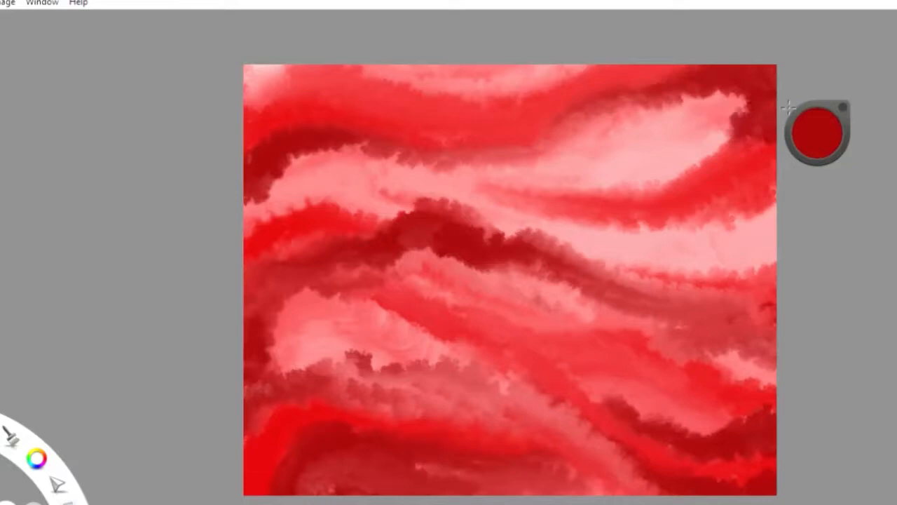